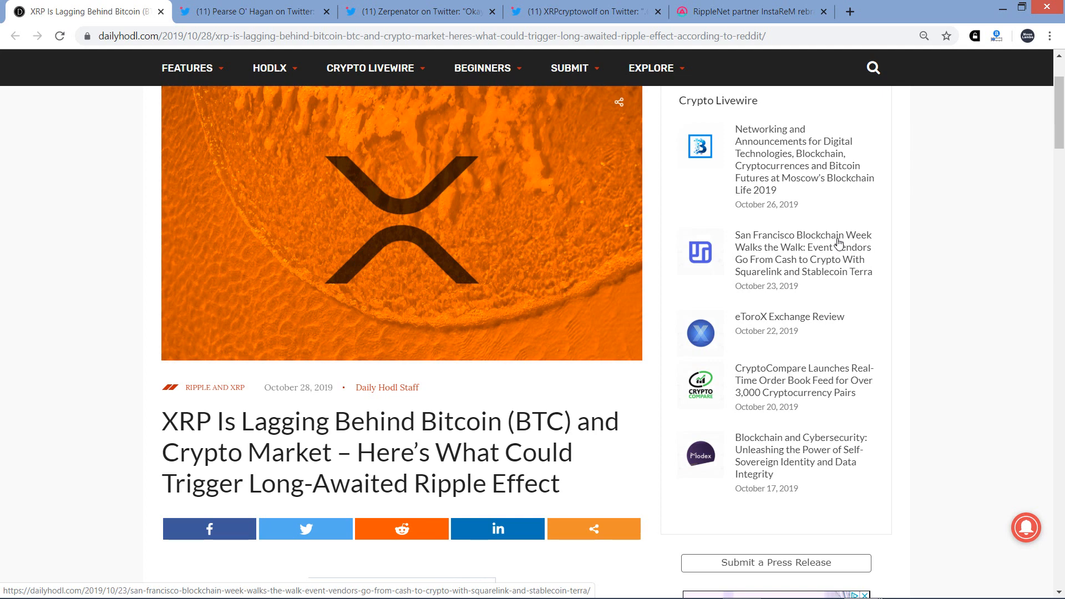
mouse_move(845, 153)
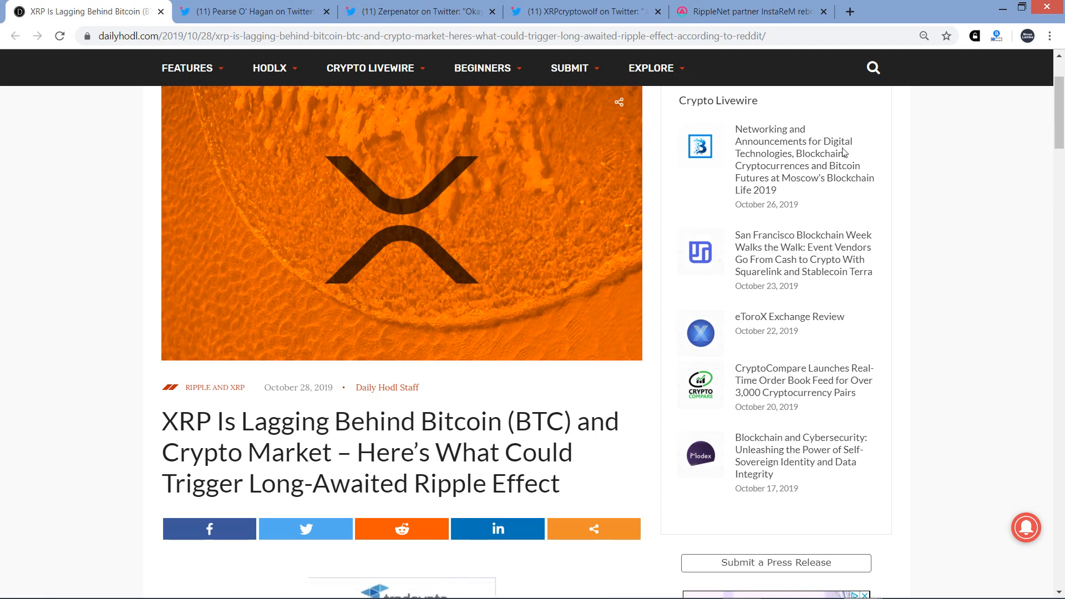
Switch to the AMBCrypto tab about RippleNet partner InstaReM rebranding to Nium.
click(752, 11)
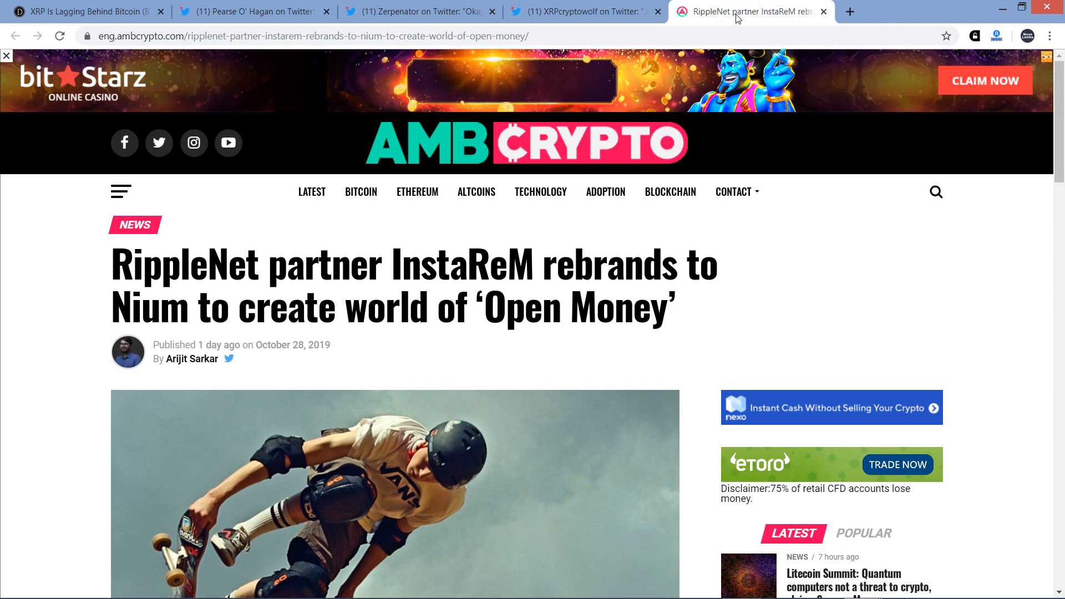
click(84, 9)
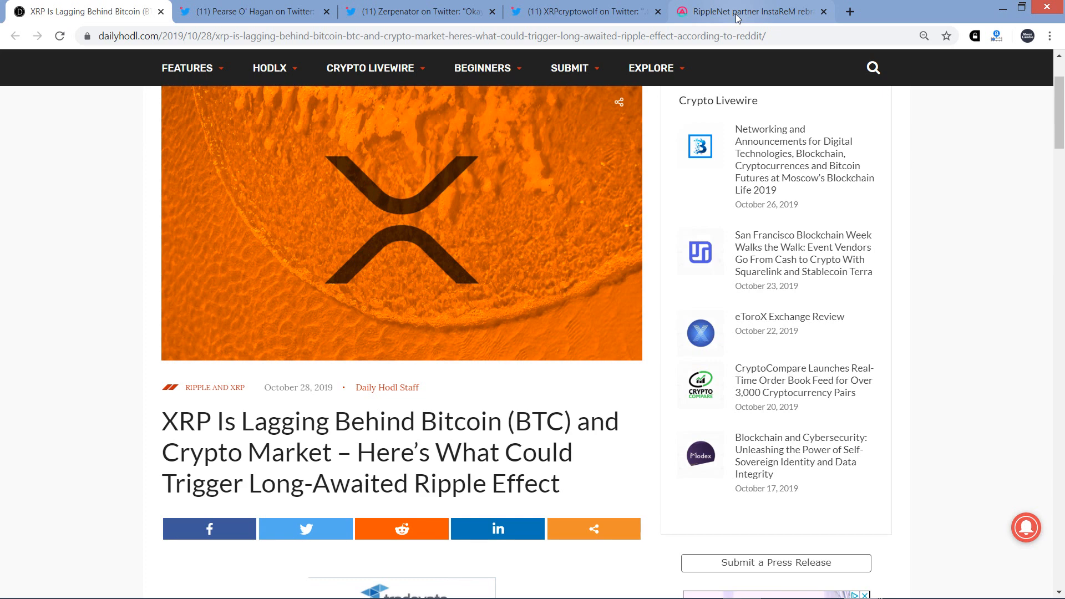
Scroll past the header image to the paragraphs on Bitcoin's 175% rally and XRP's 24%.
scroll(down, 3)
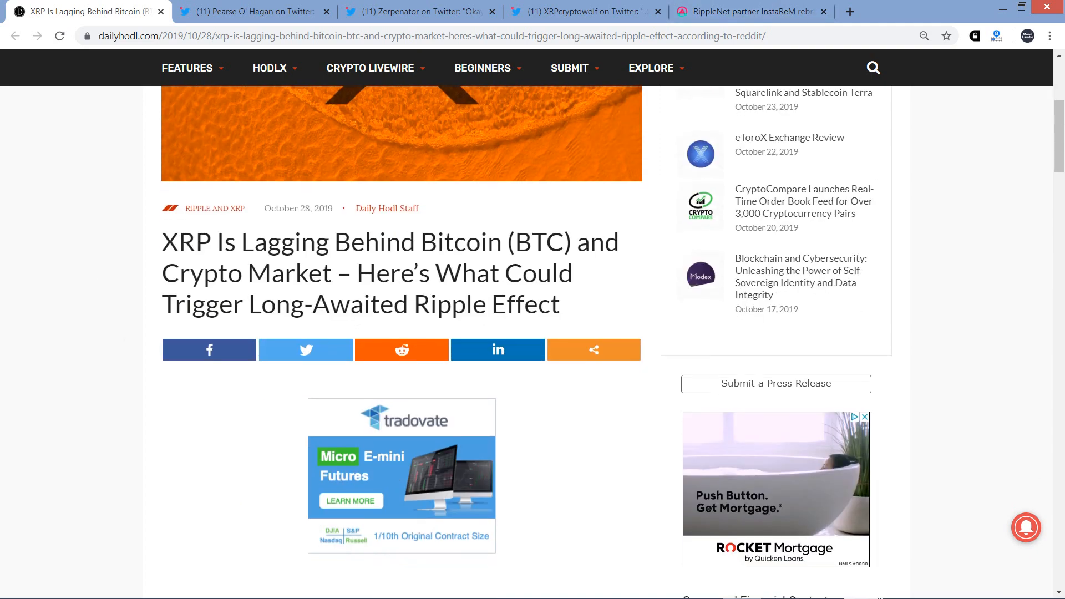
scroll(down, 3)
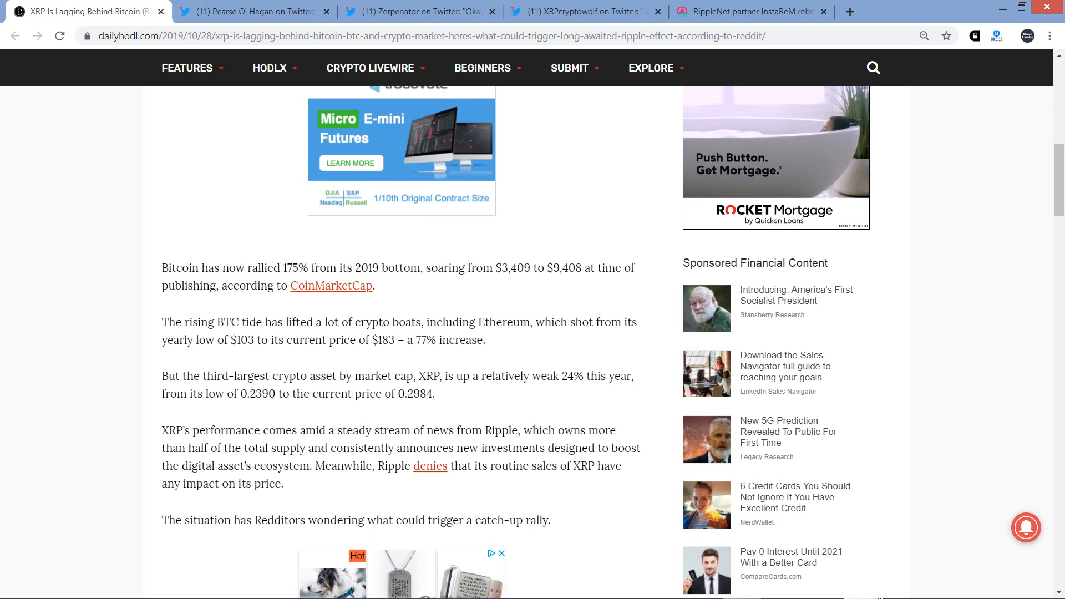
scroll(down, 3)
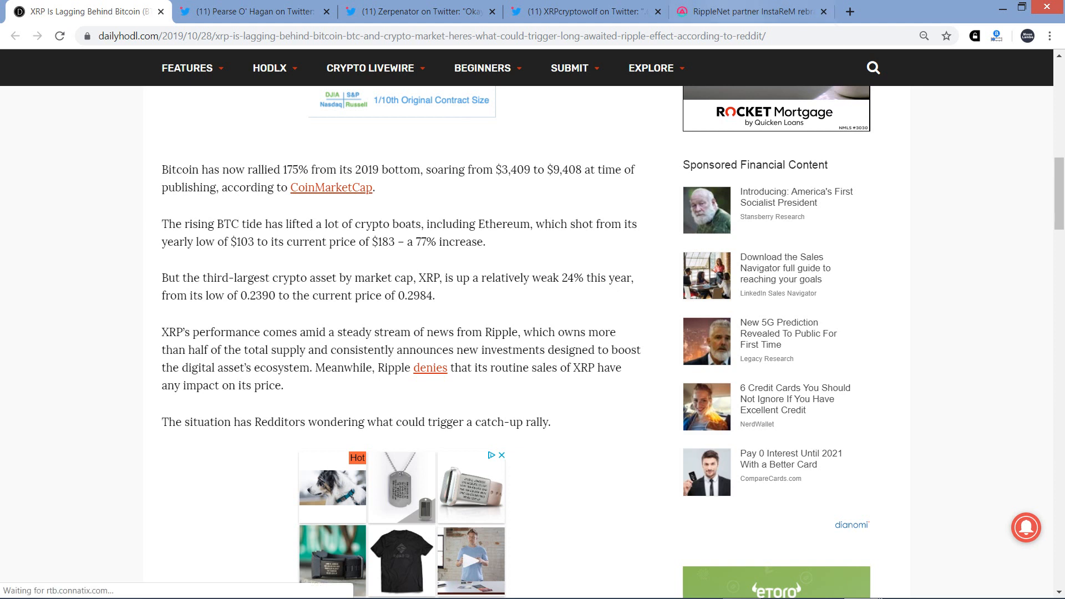
mouse_move(761, 10)
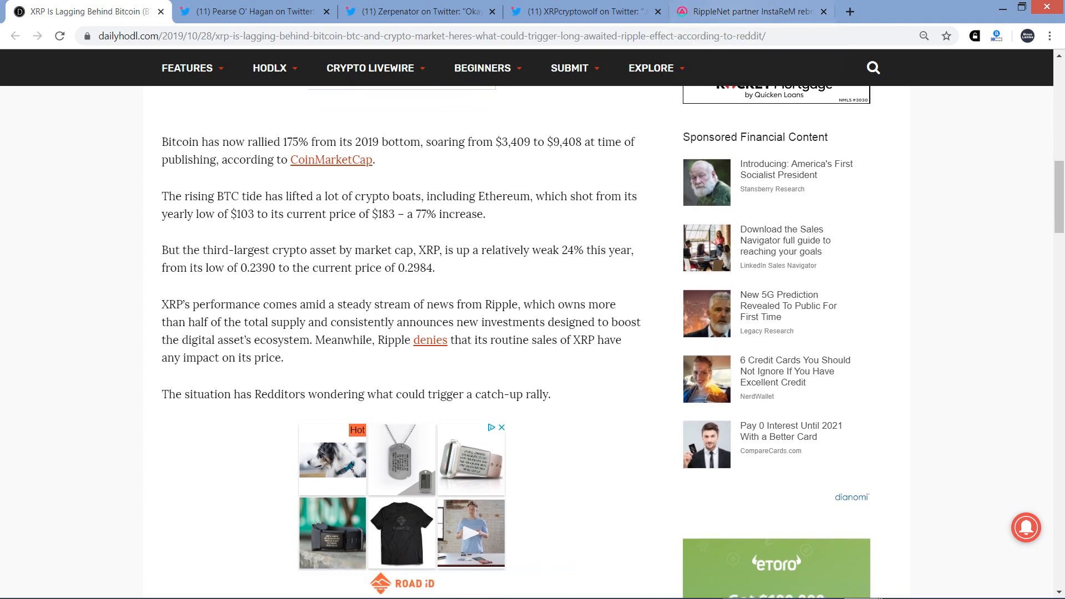
scroll(down, 3)
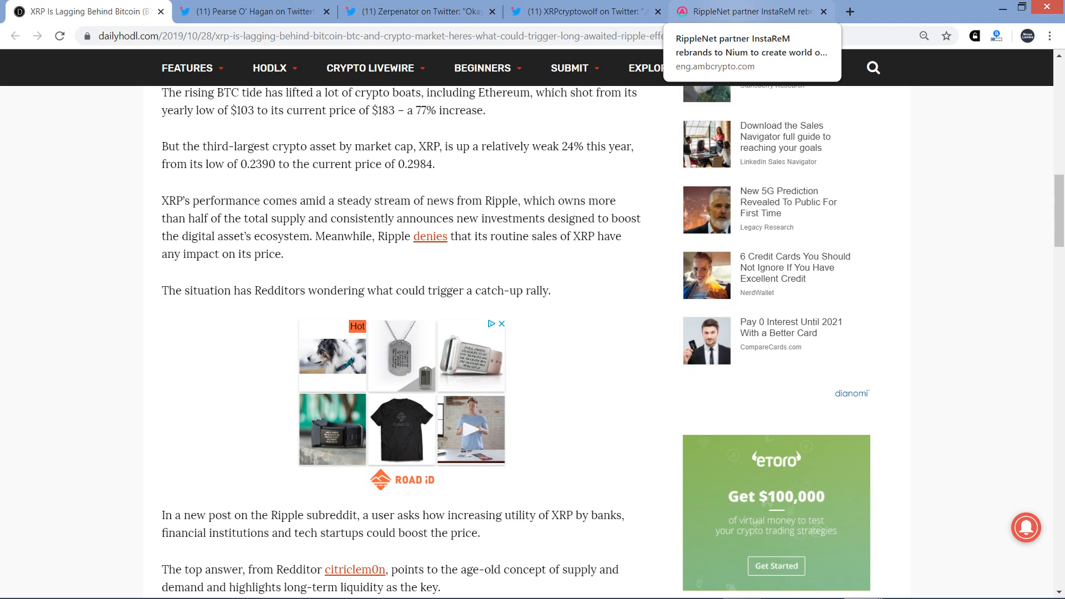
scroll(down, 3)
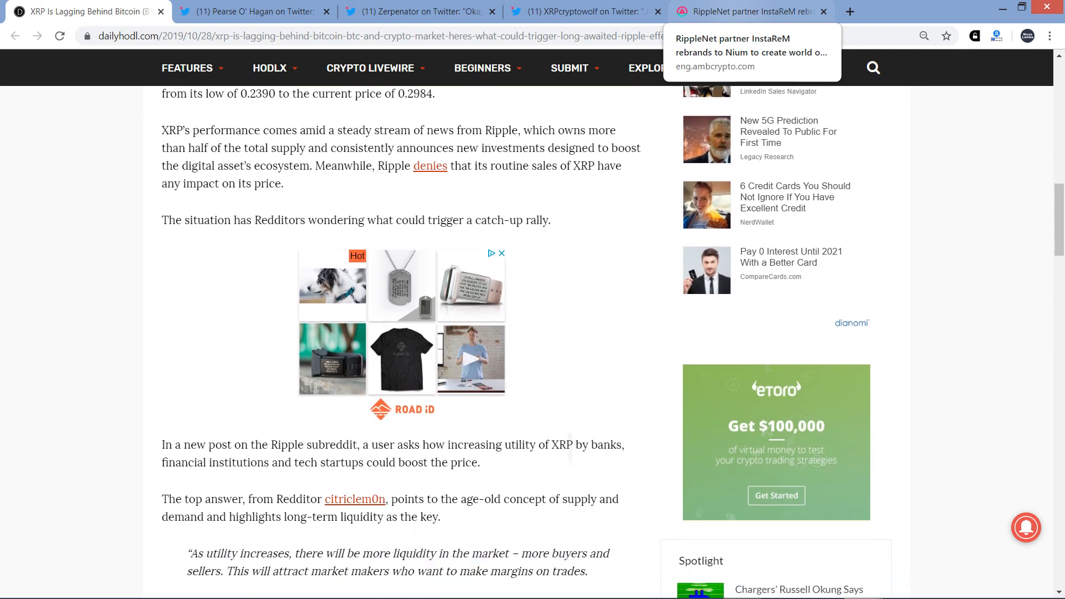
scroll(down, 3)
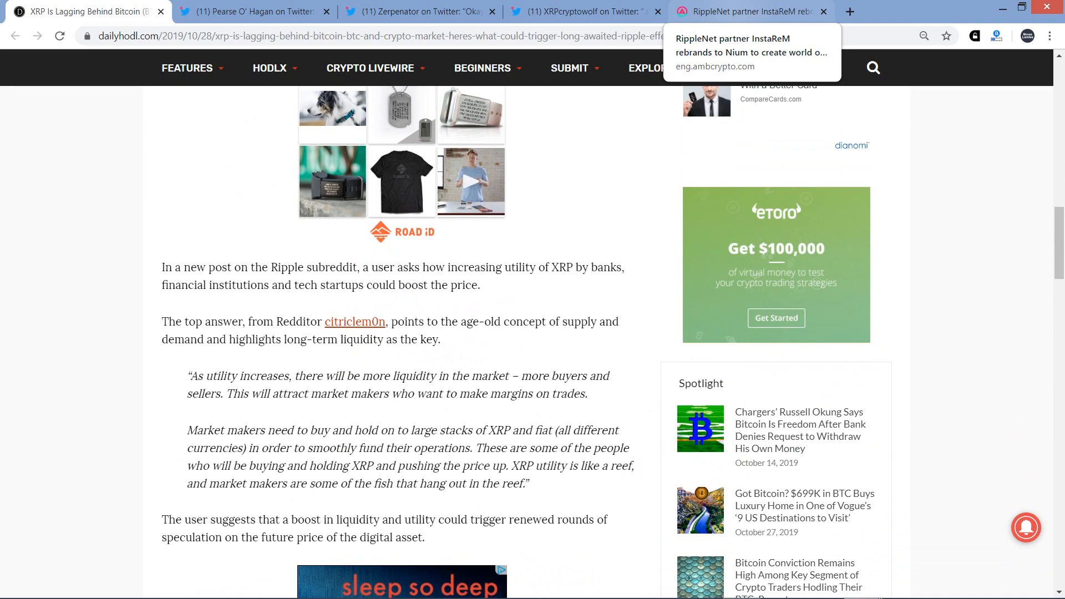
scroll(up, 3)
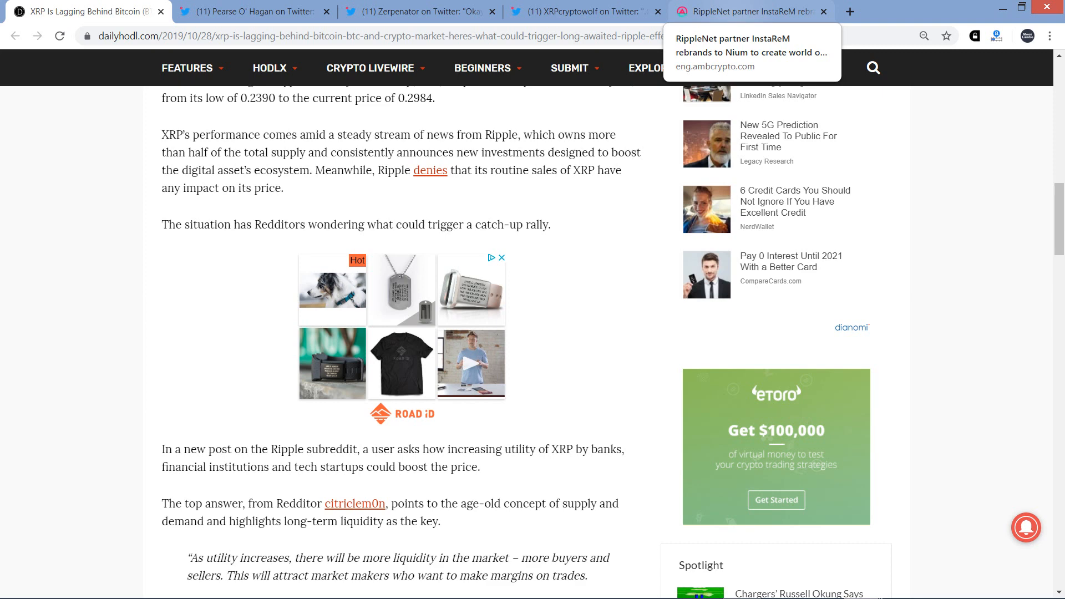
scroll(down, 3)
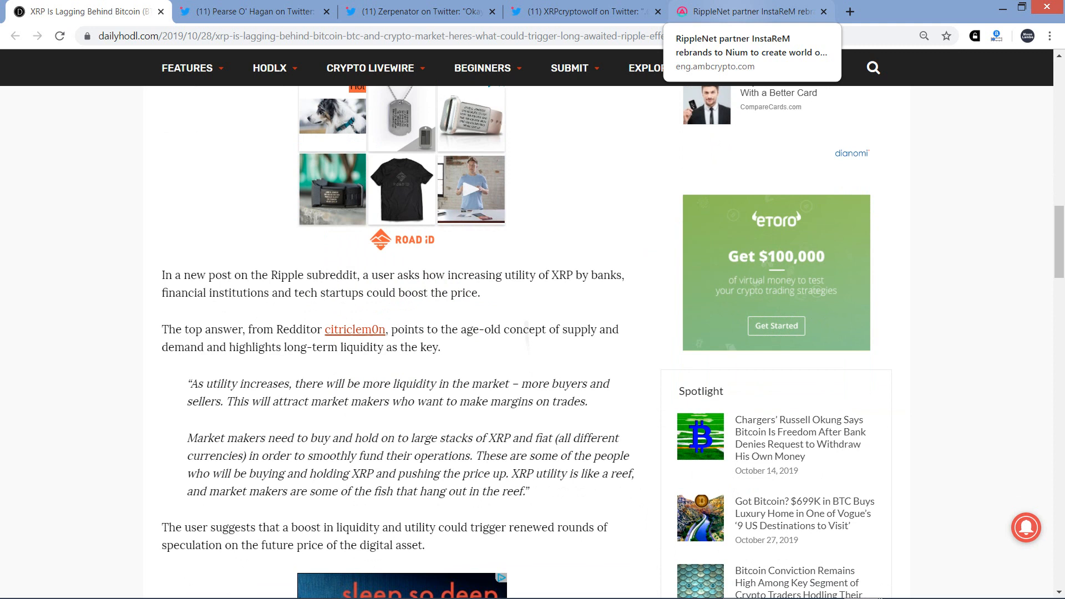
scroll(down, 3)
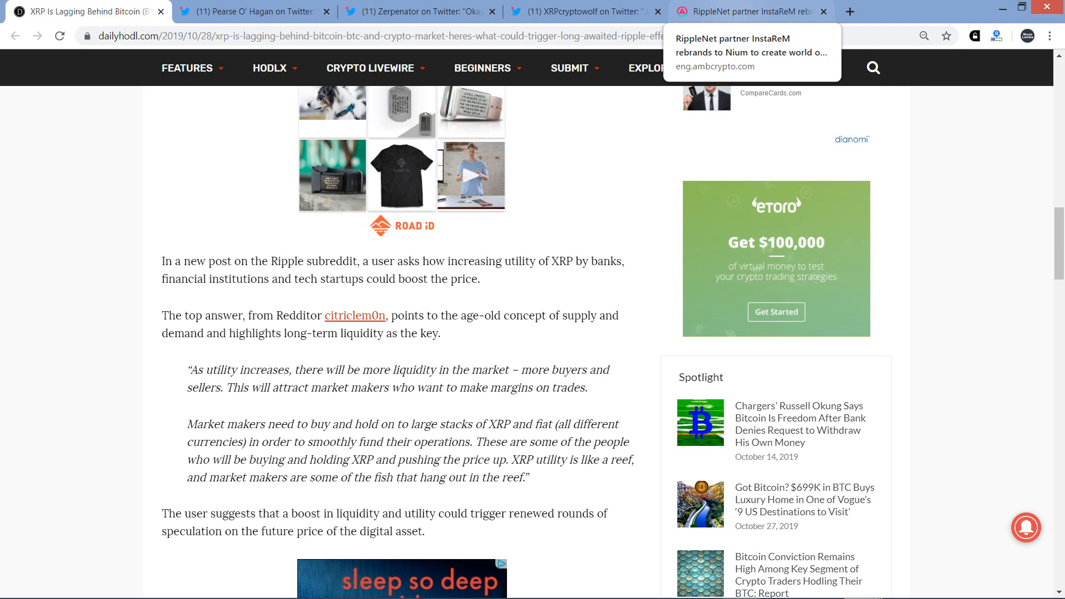
scroll(down, 3)
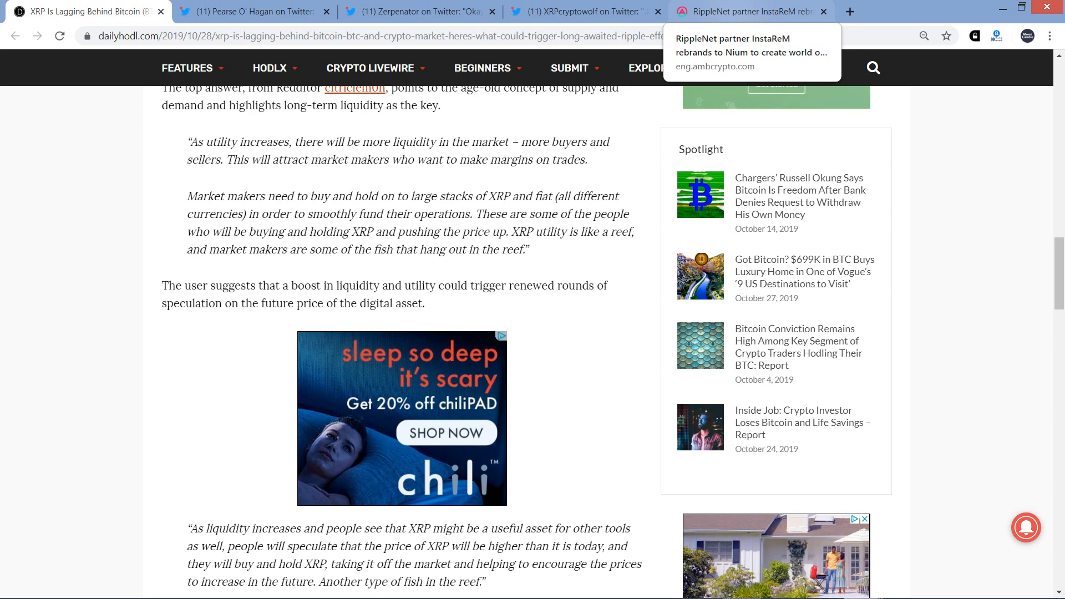
Scroll to Ripple's stablecoin quote and XRP's 2017 surge from $0.2340 to $3.71.
scroll(down, 3)
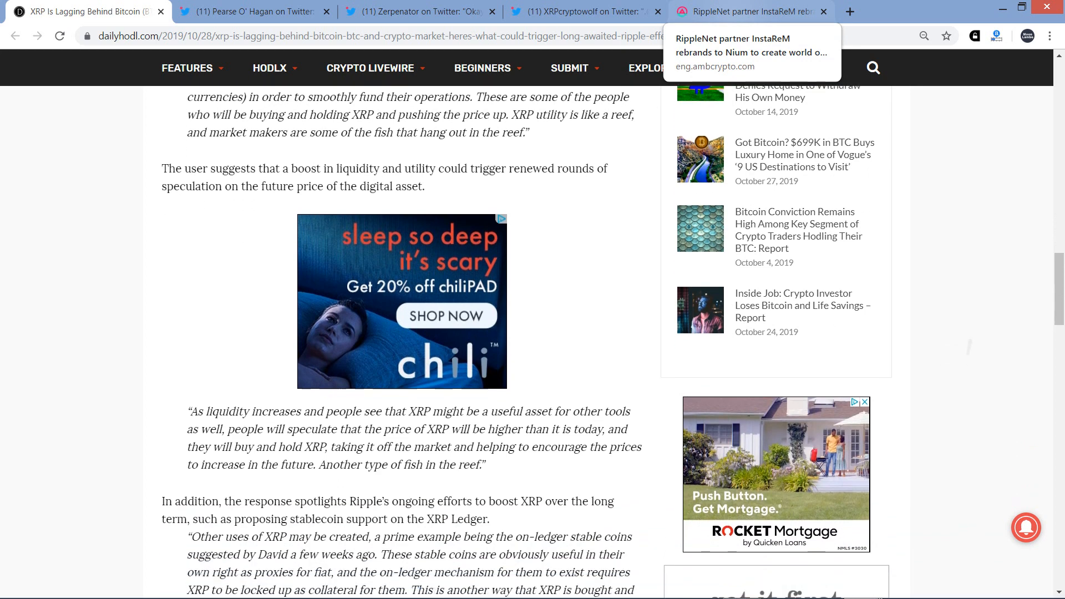
scroll(down, 3)
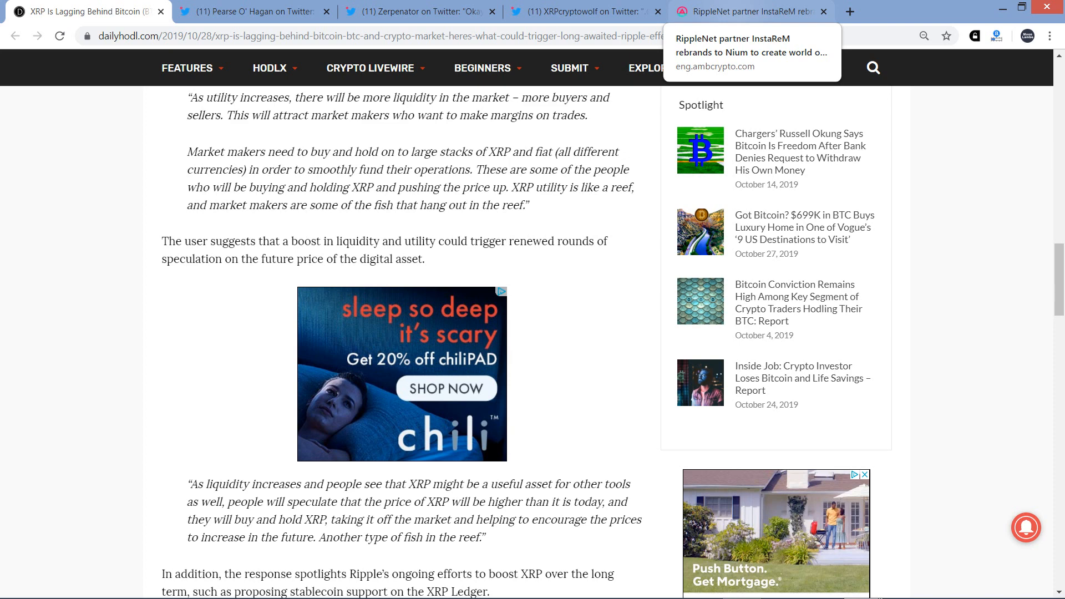
scroll(down, 3)
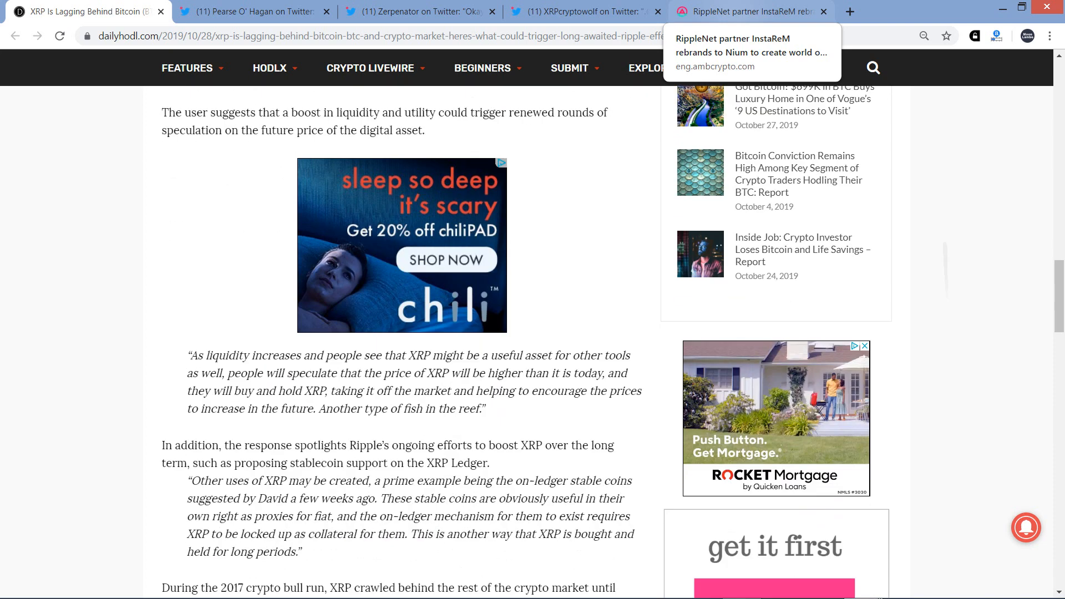
scroll(down, 3)
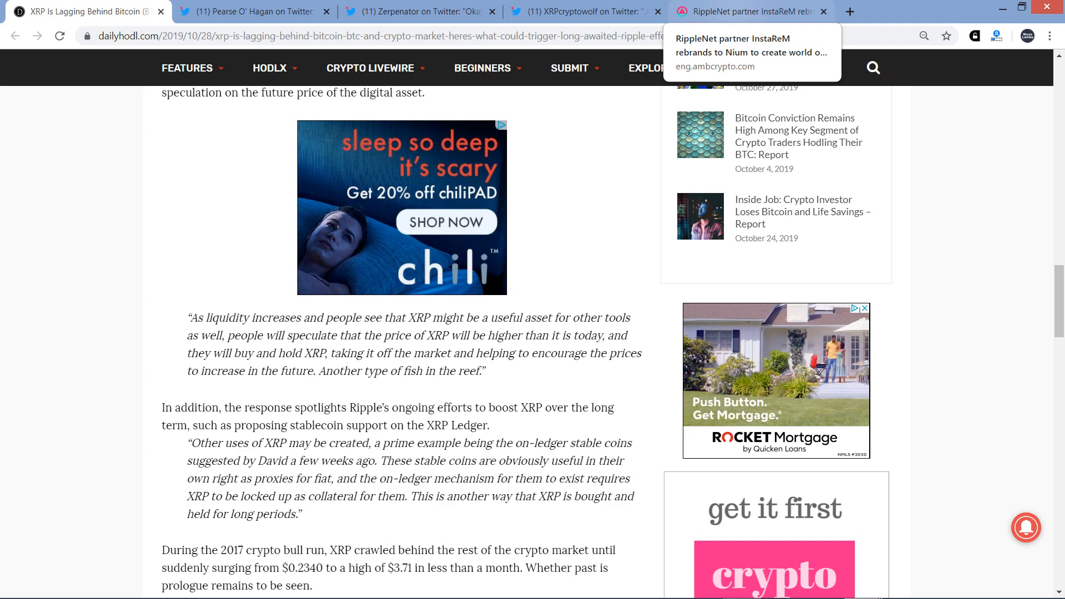
scroll(down, 3)
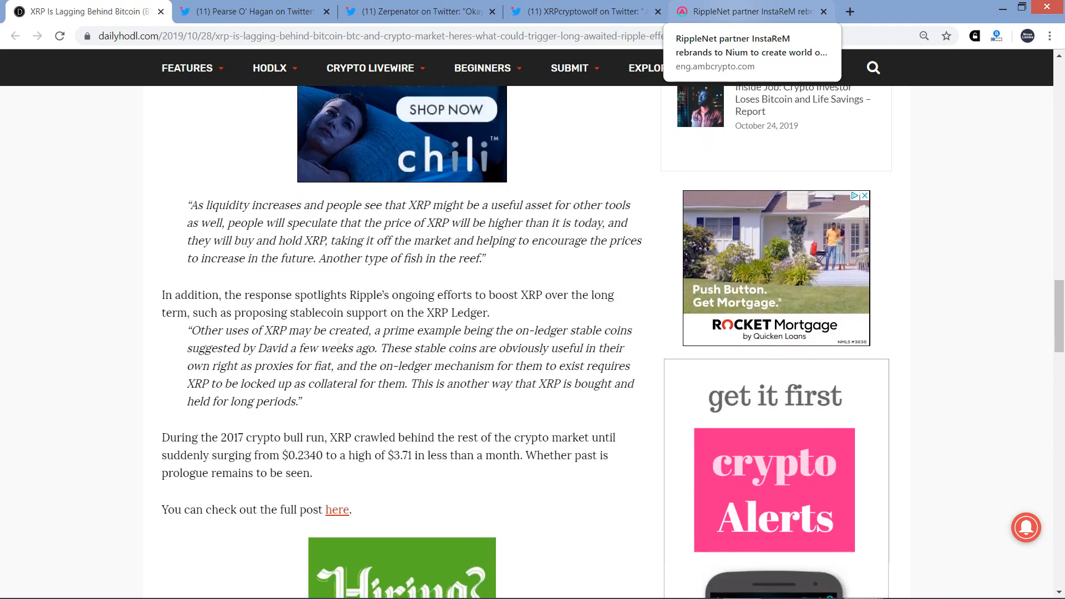
scroll(down, 3)
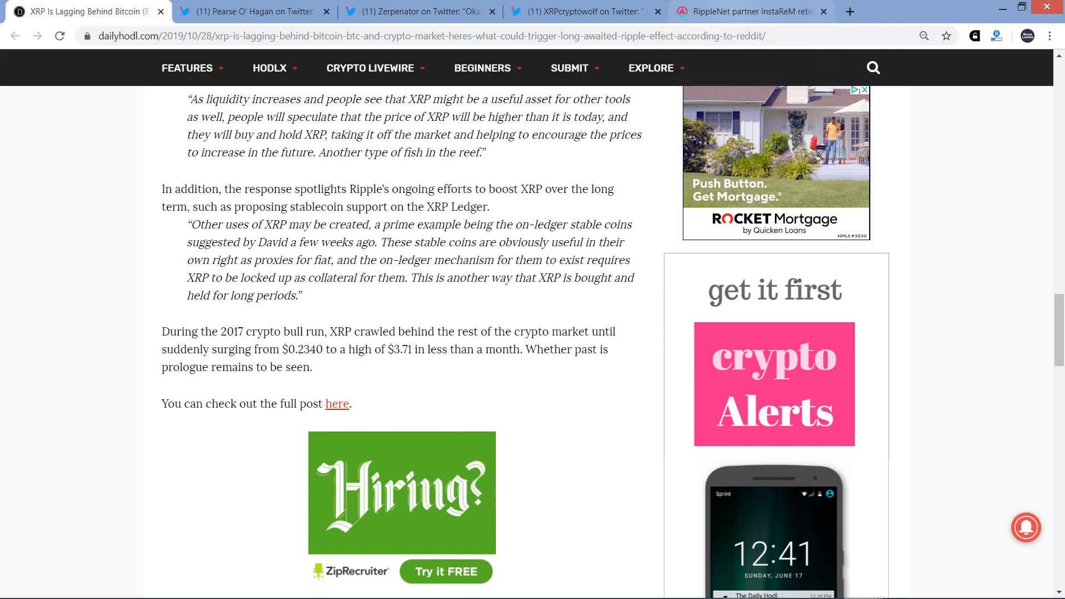
click(249, 11)
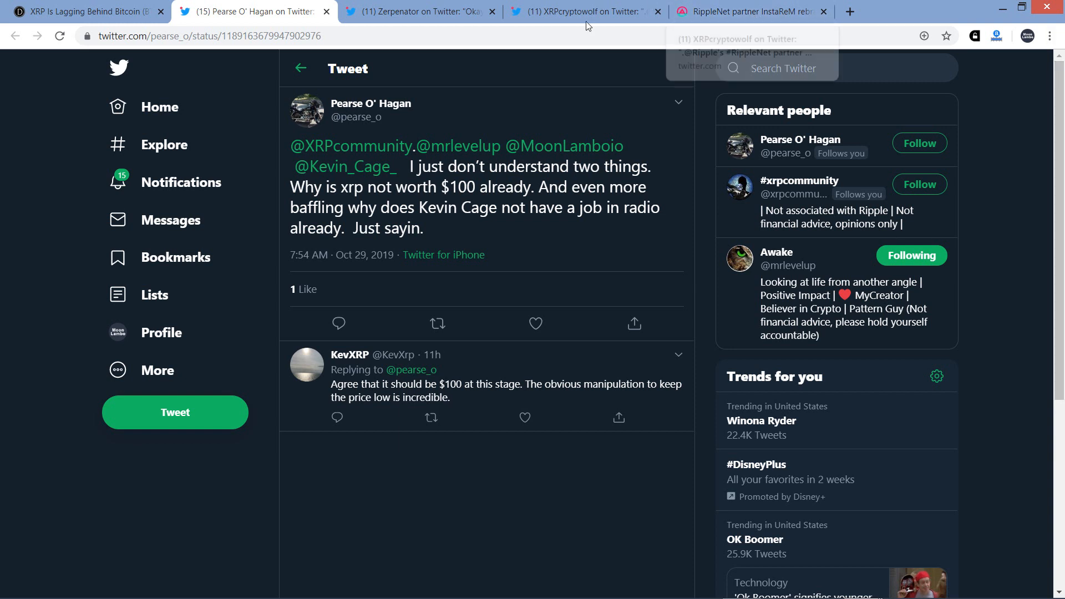
mouse_move(338, 149)
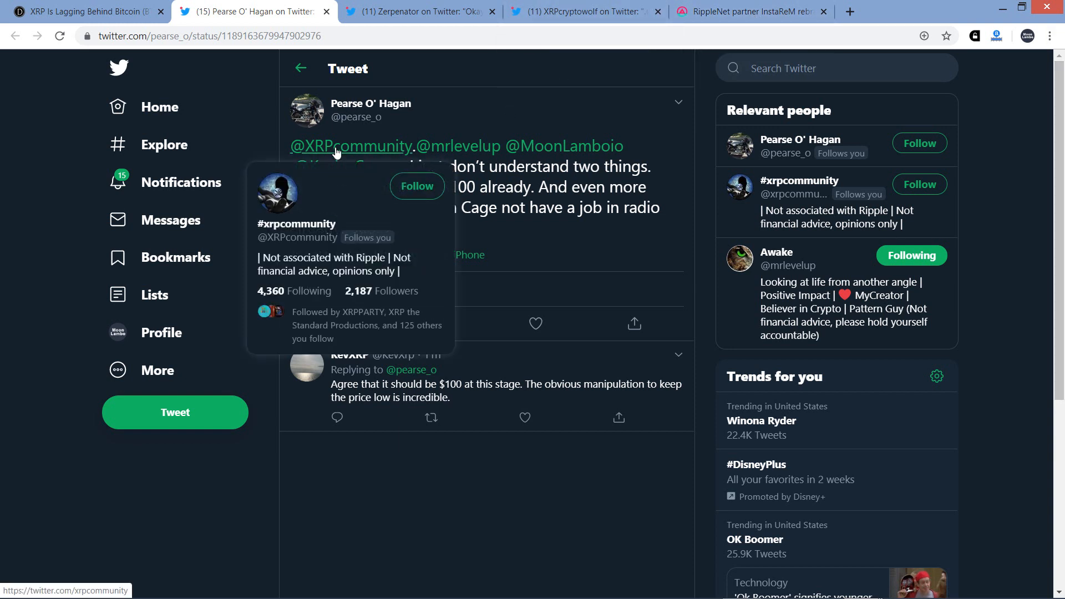
mouse_move(214, 543)
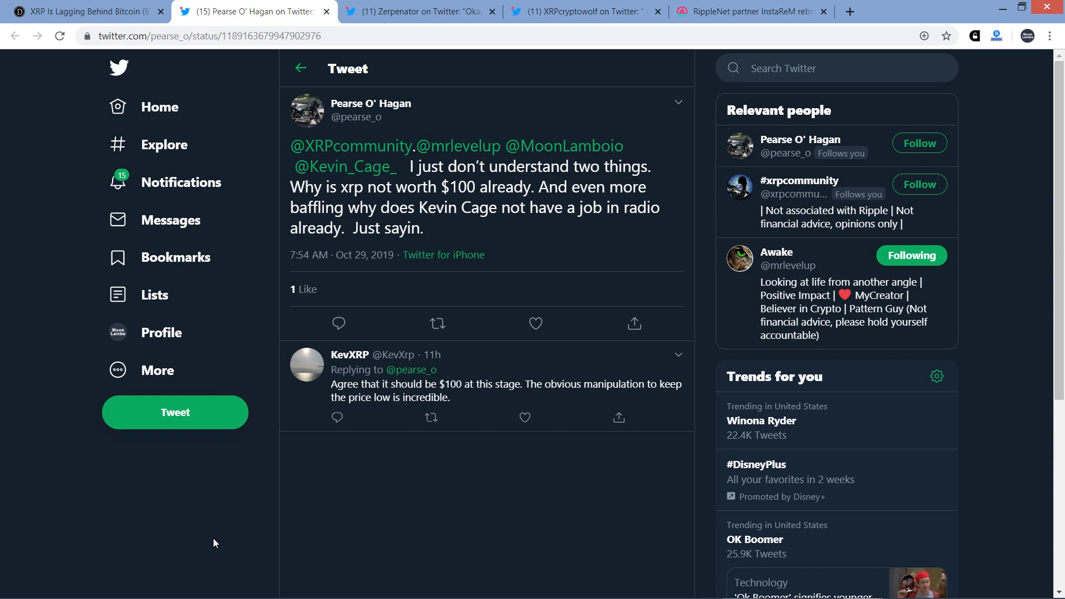
Switch to Zerpenator's tweet about Swell by Ripple, November 7–8 in Singapore.
click(418, 10)
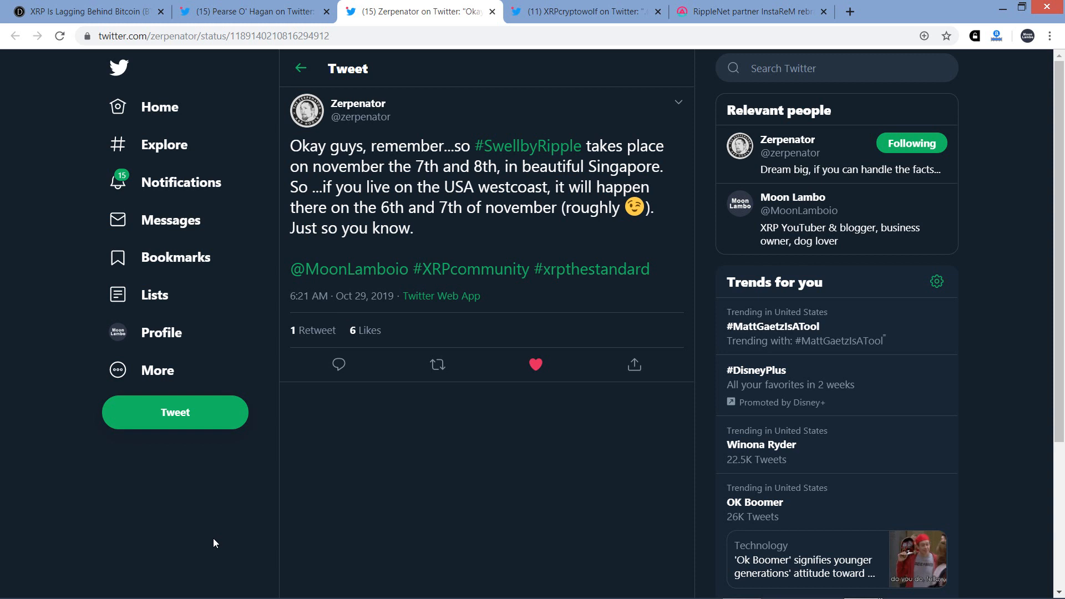
Open XRPcryptowolf's tweet, then the linked AMBCrypto InstaReM-to-Nium article.
click(589, 11)
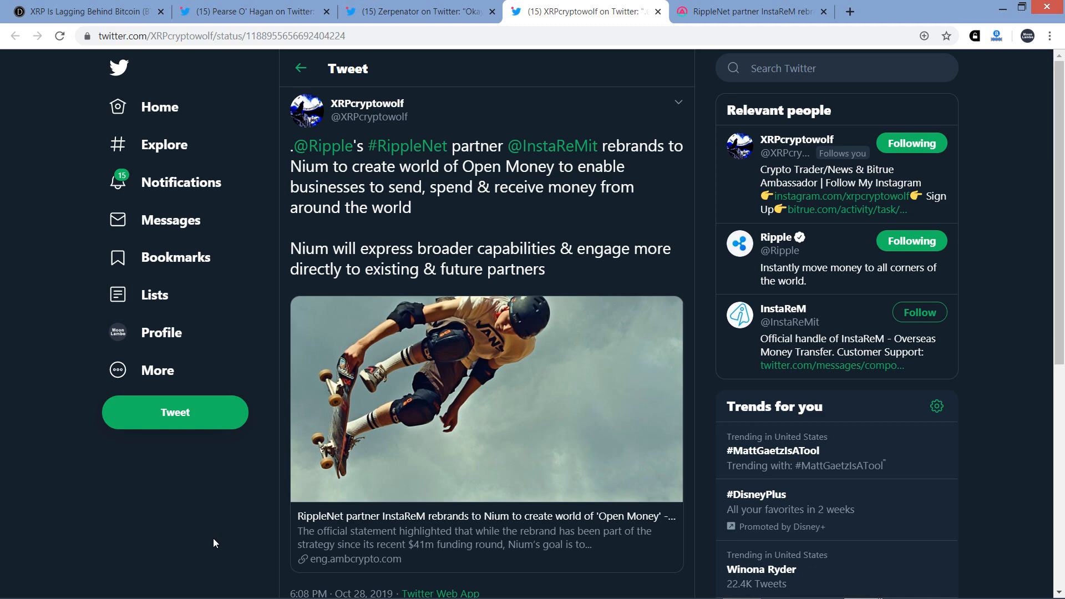
click(757, 11)
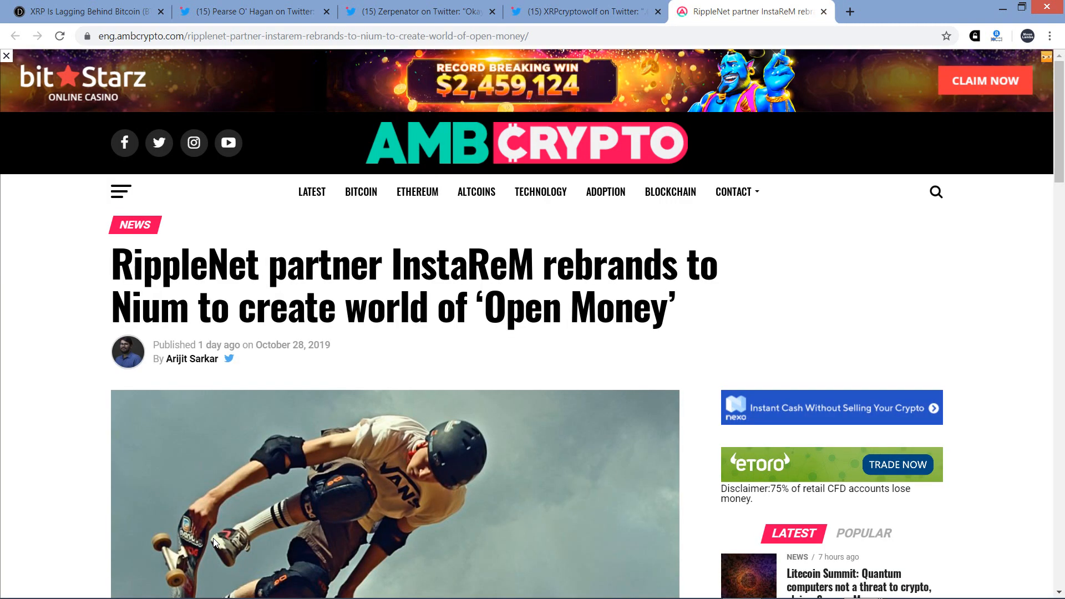
Scroll through the article to InstaReM remaining a remittance service and its Canada launch.
scroll(down, 3)
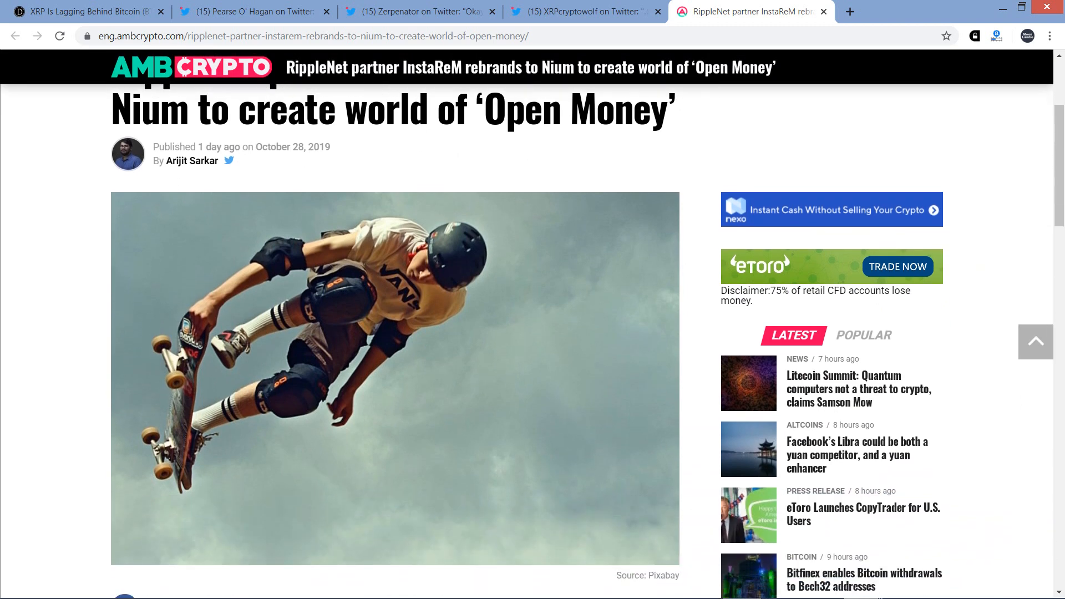
scroll(down, 3)
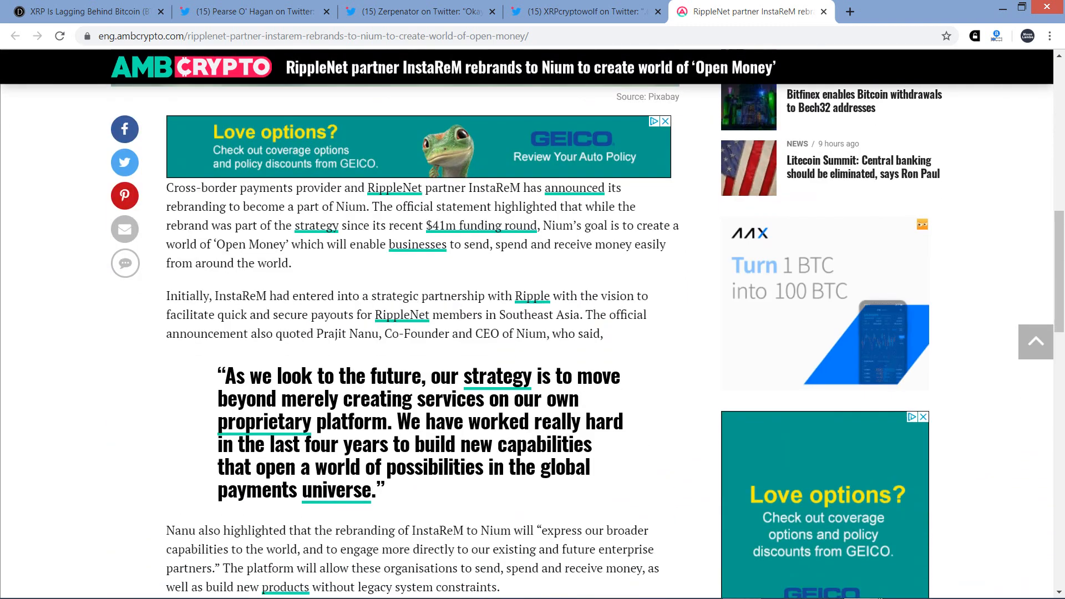
scroll(down, 3)
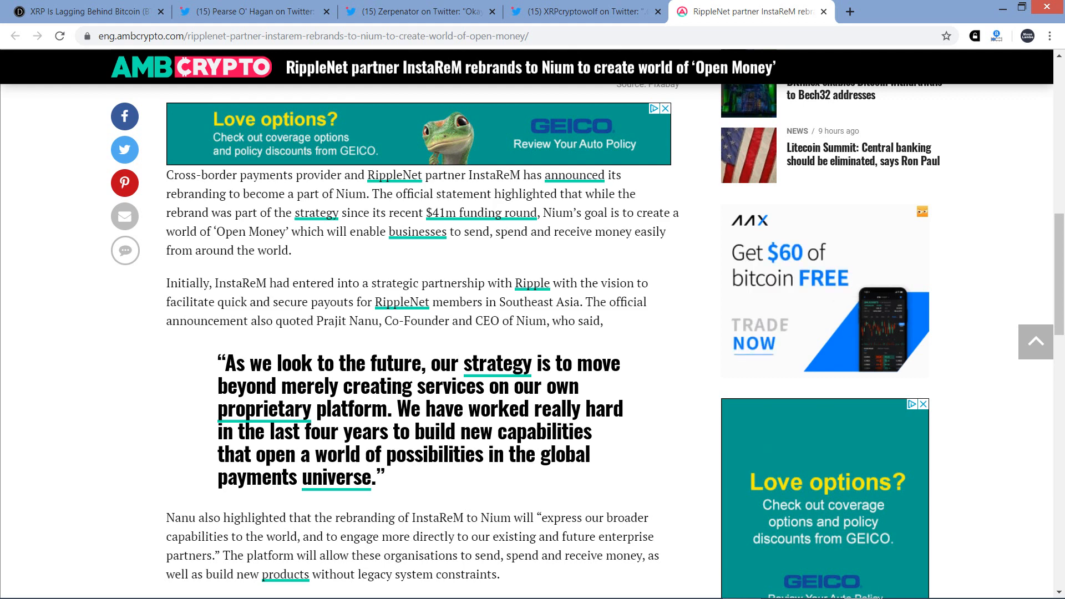
scroll(down, 3)
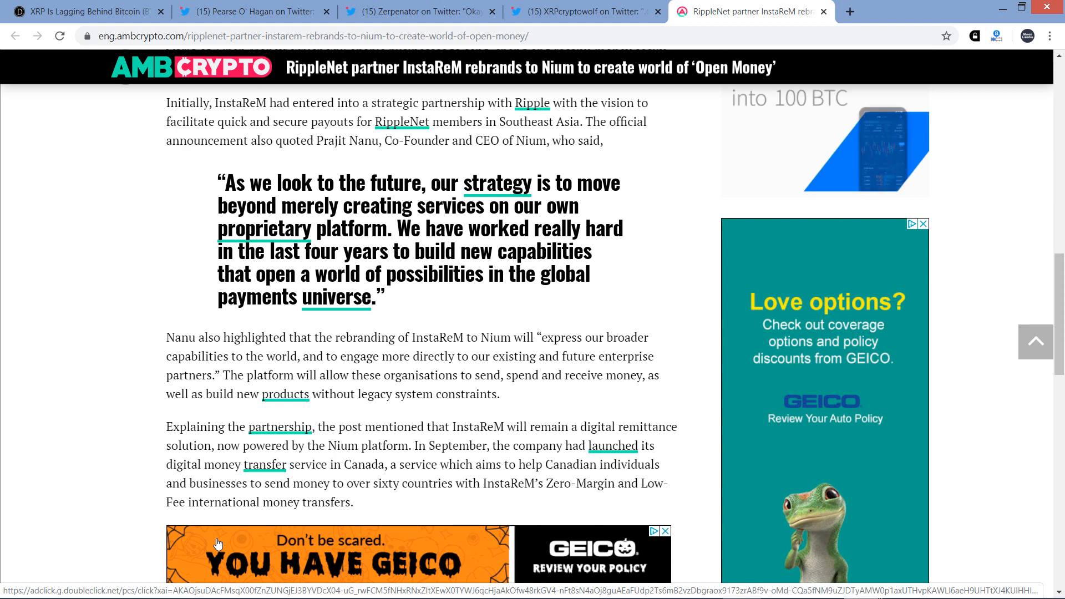
scroll(down, 3)
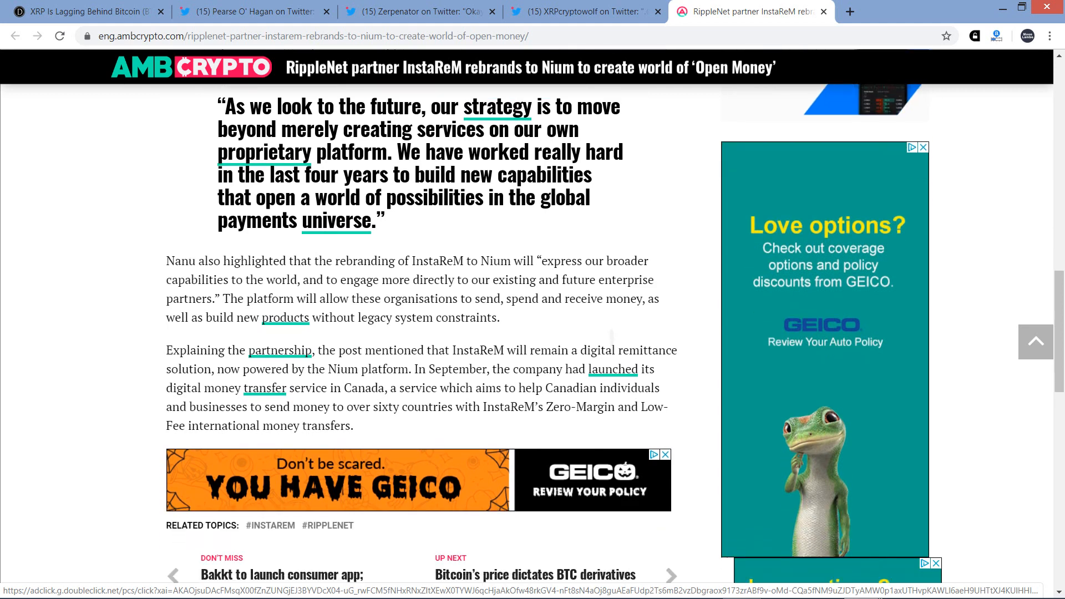
scroll(down, 3)
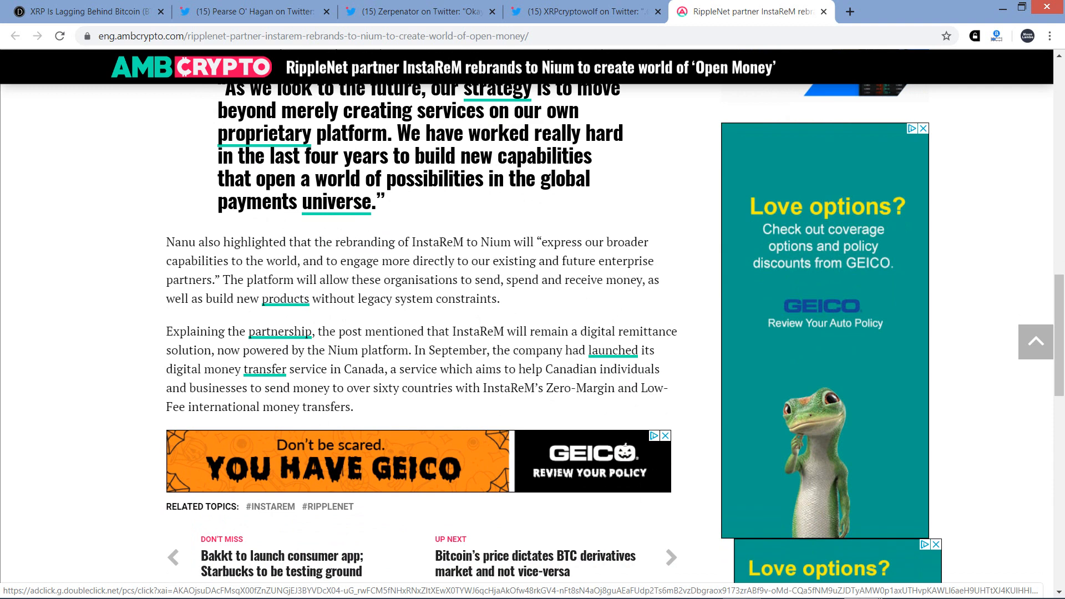